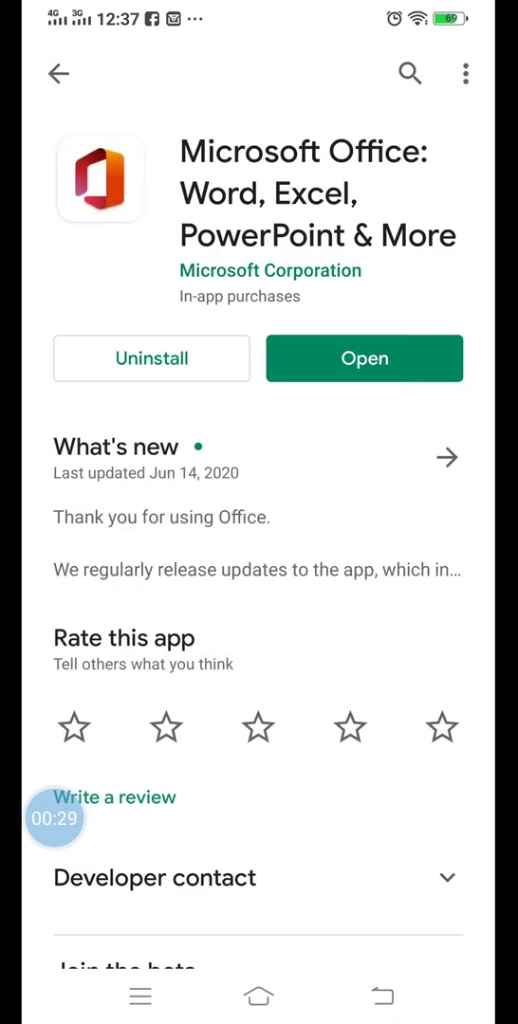
# Launch Microsoft Office and choose Documents from the Home + create menu
pyautogui.click(410, 74)
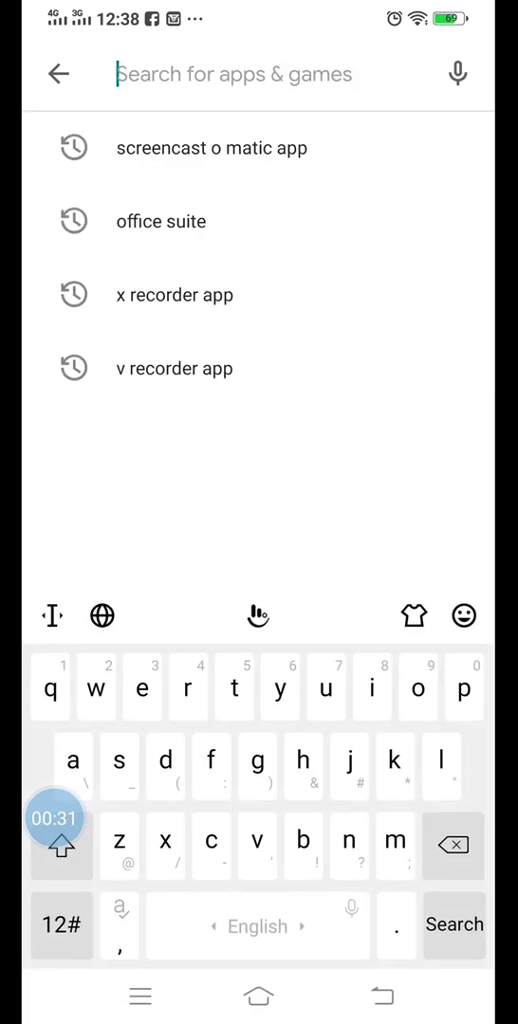
pyautogui.click(162, 220)
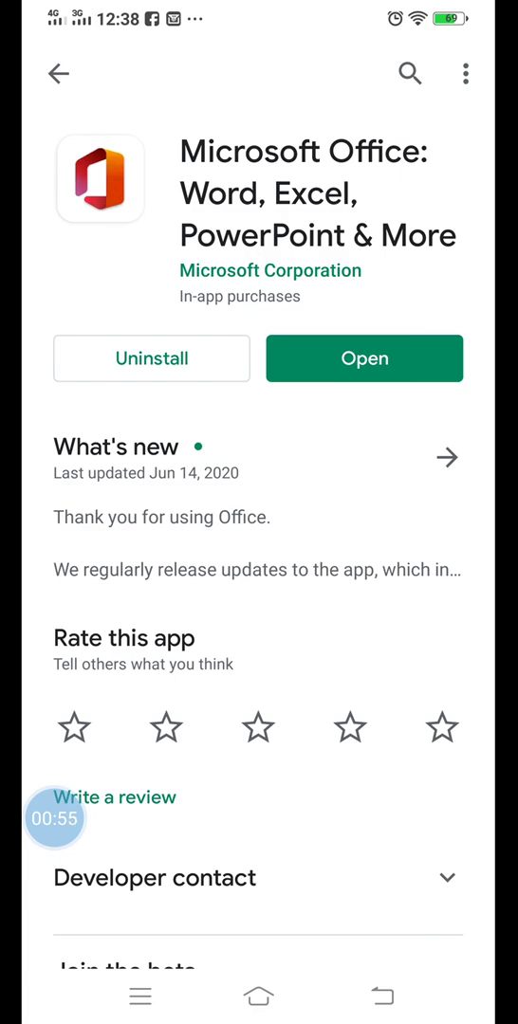
pyautogui.click(364, 359)
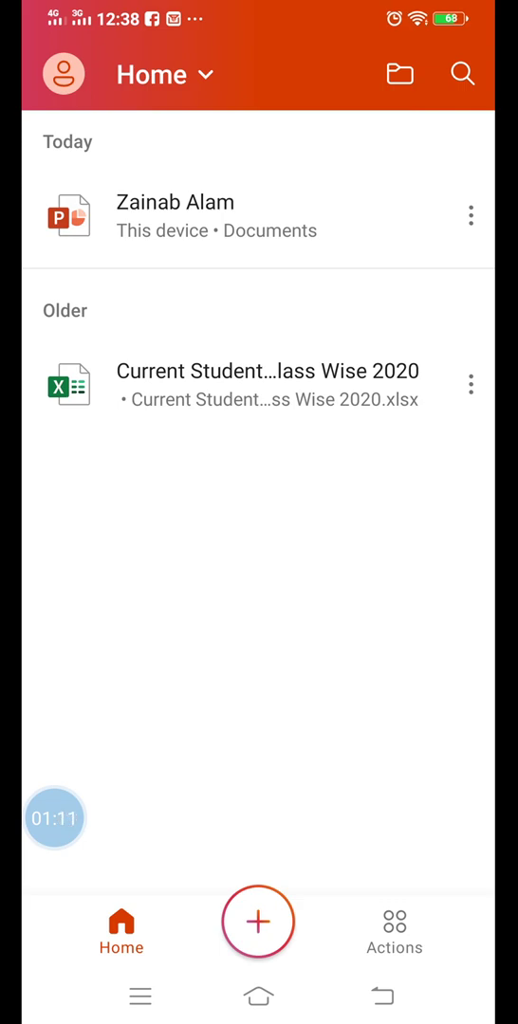
pyautogui.click(258, 922)
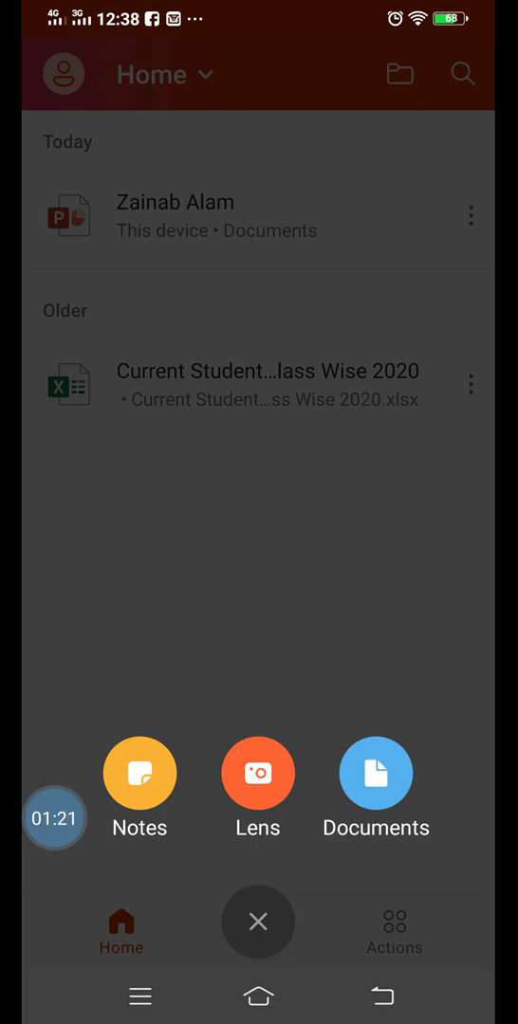
pyautogui.click(392, 935)
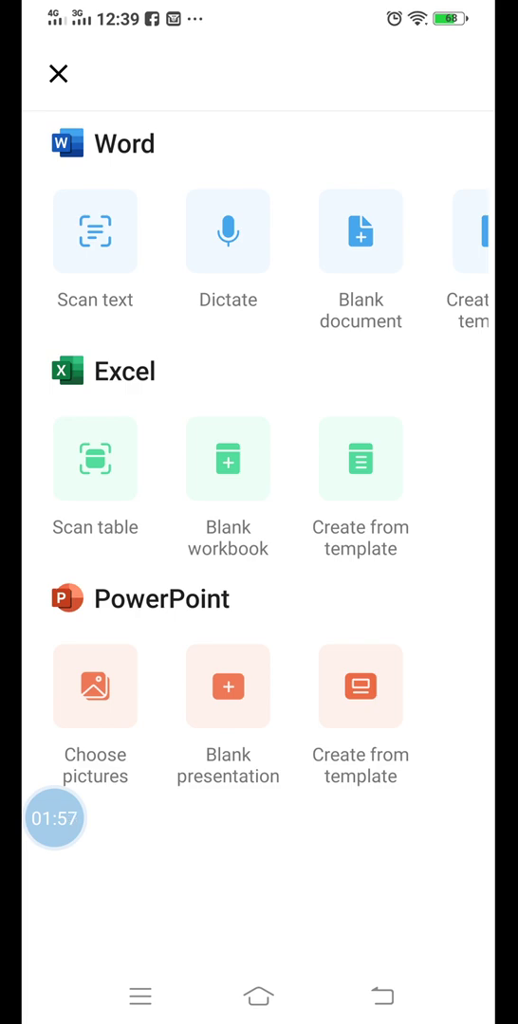
# Start a blank PowerPoint and title slide 1 'Computer Education / Flow Charting / Unit#4' on three lines
pyautogui.click(228, 687)
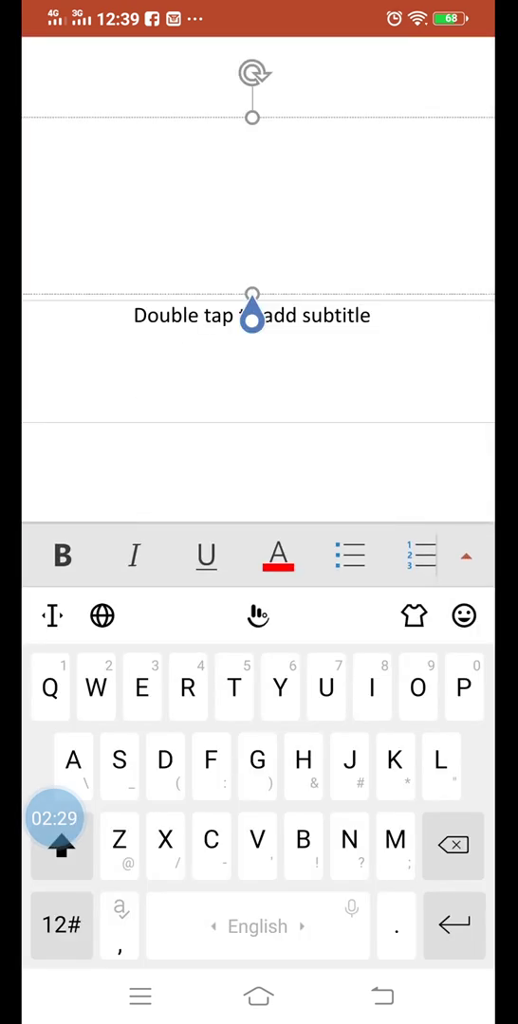
pyautogui.write('Co')
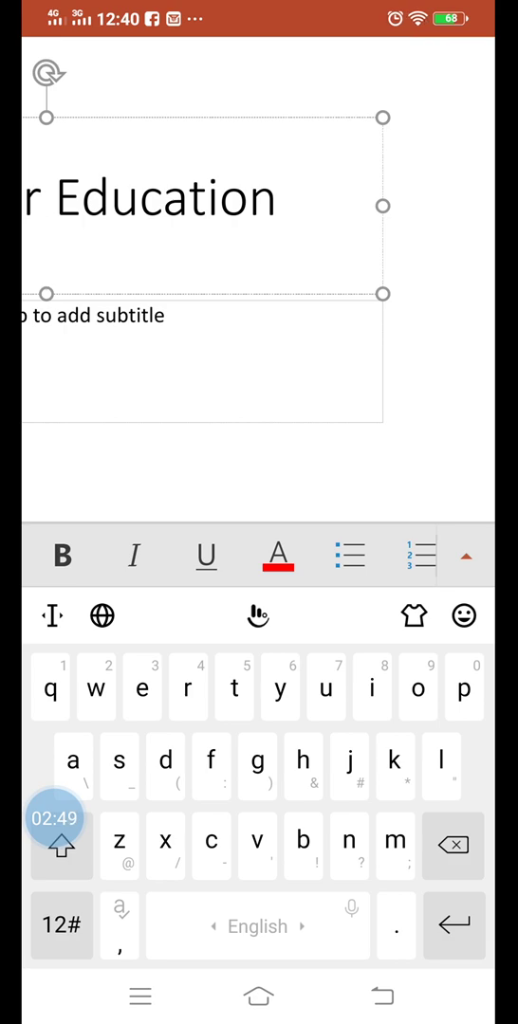
pyautogui.click(60, 846)
pyautogui.write('low')
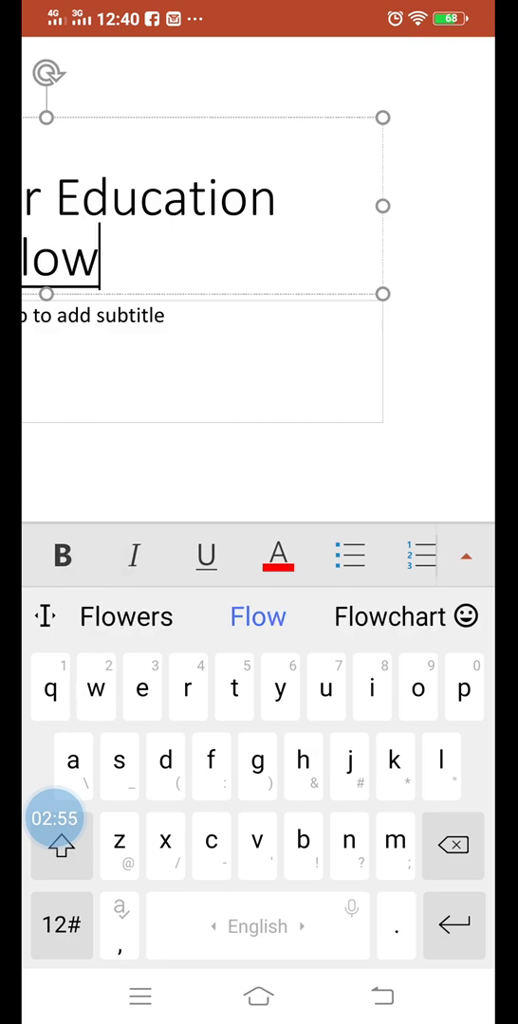
pyautogui.click(61, 846)
pyautogui.write('w Charti')
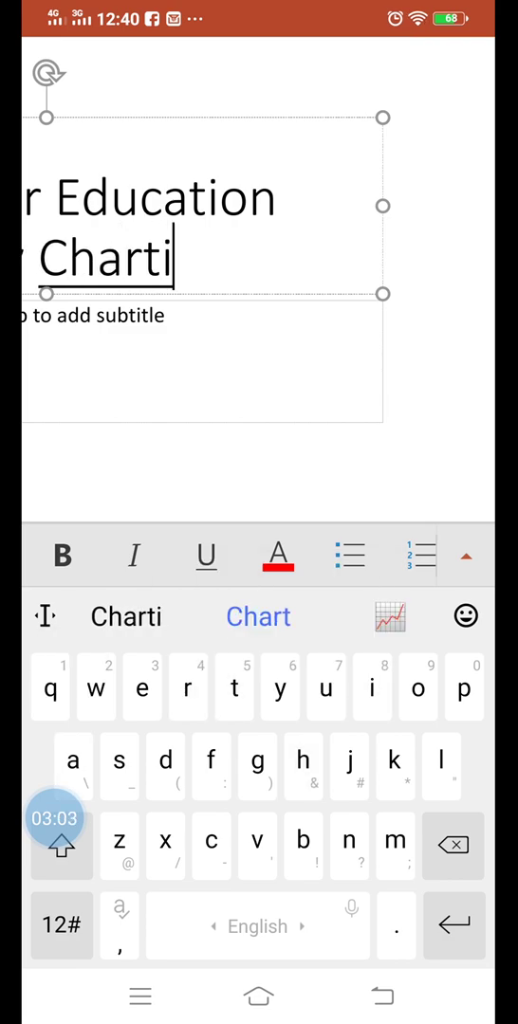
pyautogui.write('ng')
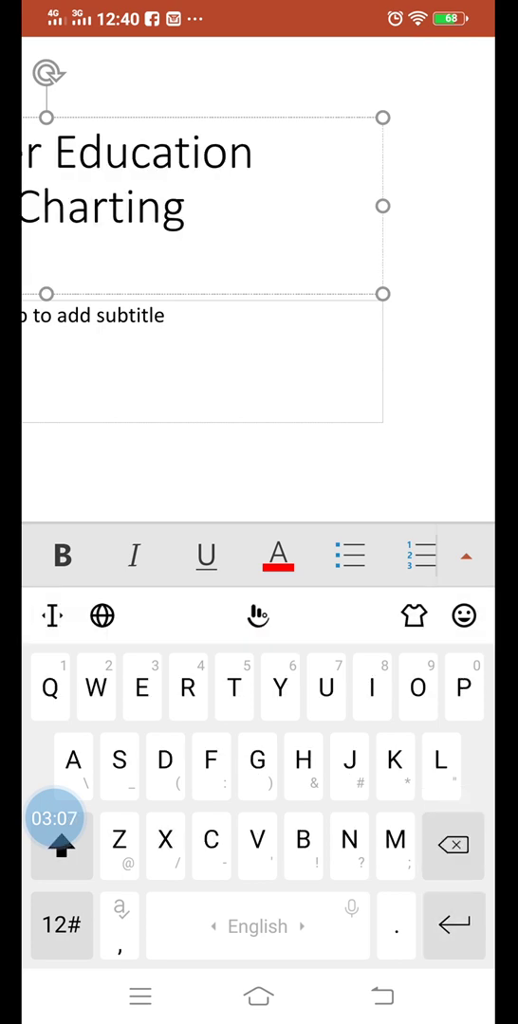
pyautogui.write('Uni')
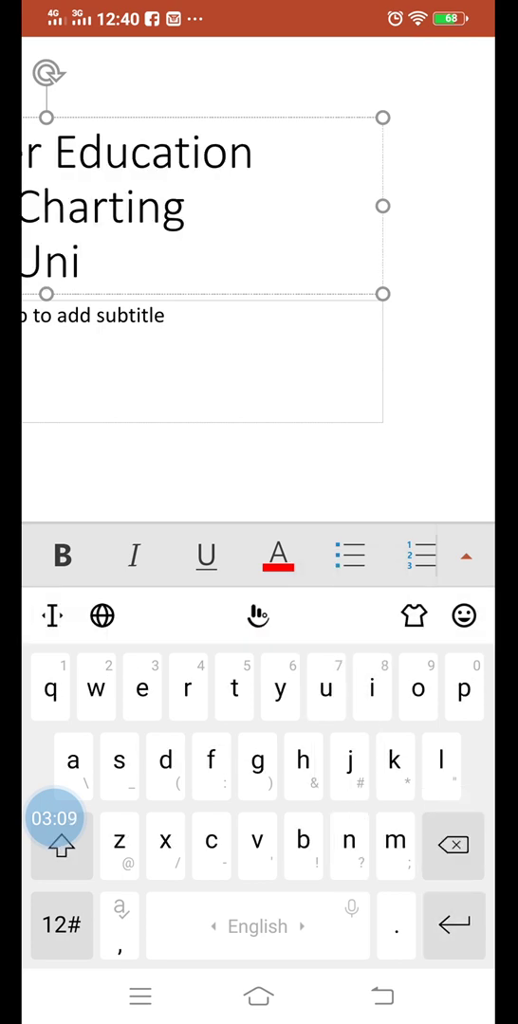
pyautogui.click(60, 925)
pyautogui.write('t#4')
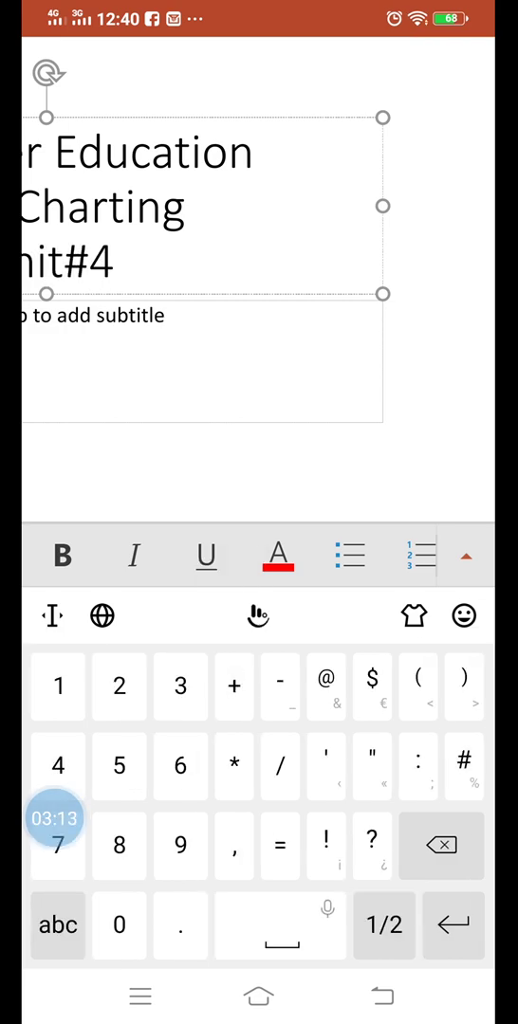
pyautogui.click(53, 93)
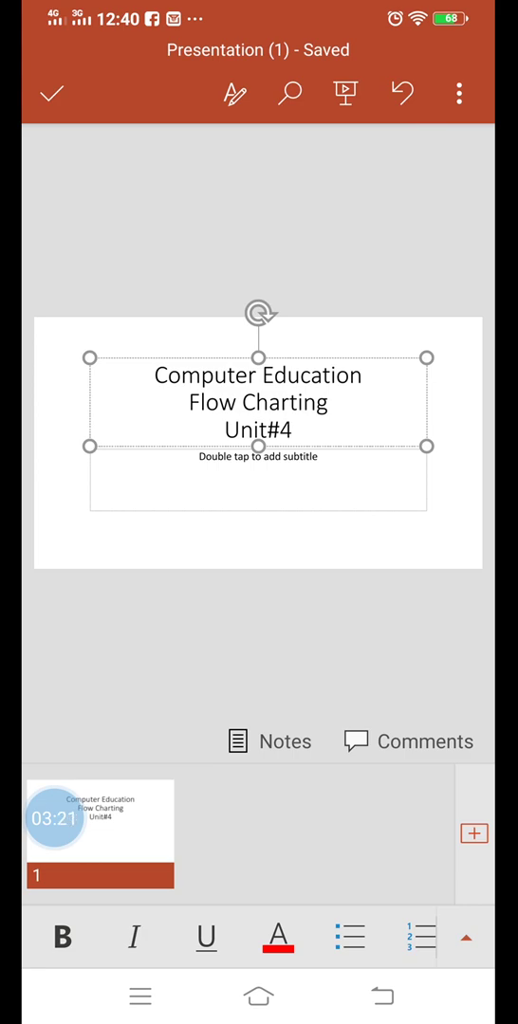
# Make the word Education in the title bold and finish editing into reading view
pyautogui.doubleClick(258, 402)
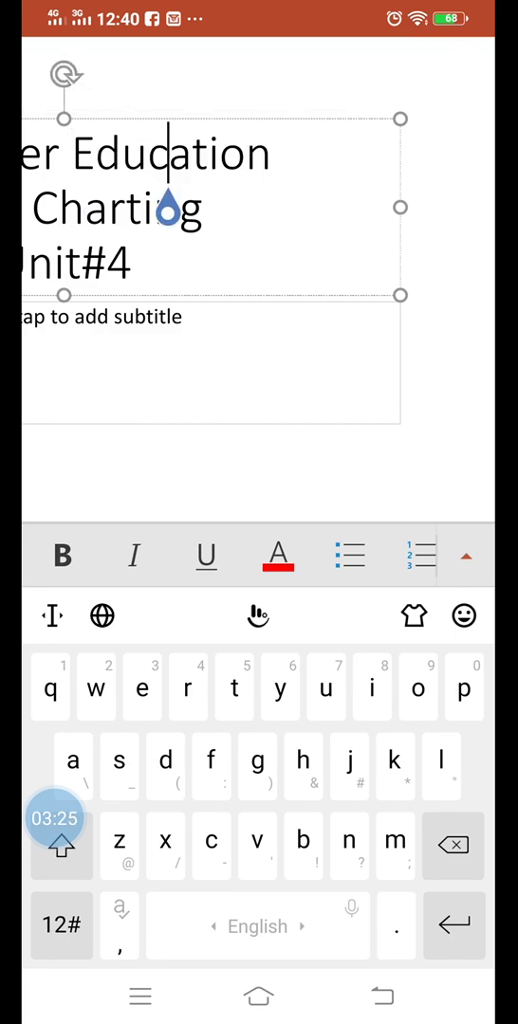
pyautogui.doubleClick(170, 152)
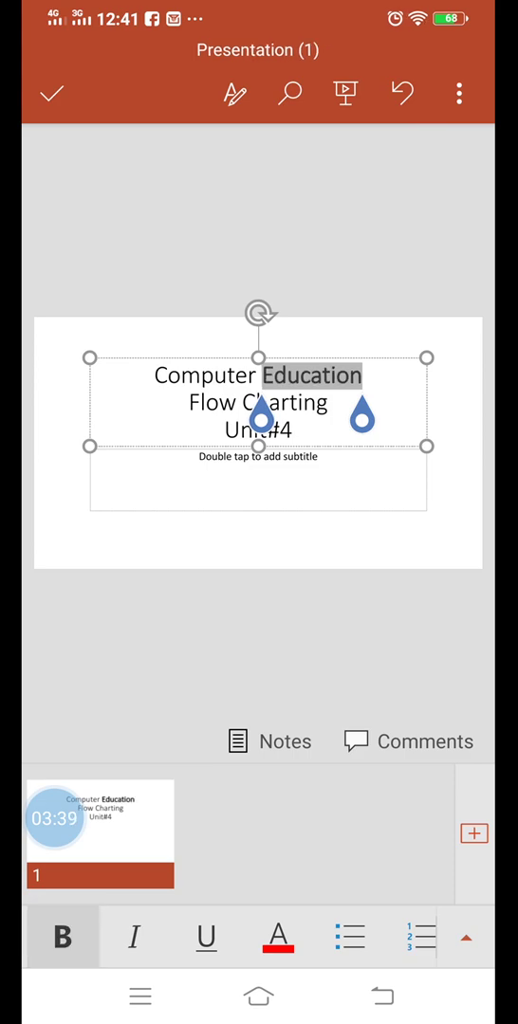
pyautogui.click(277, 937)
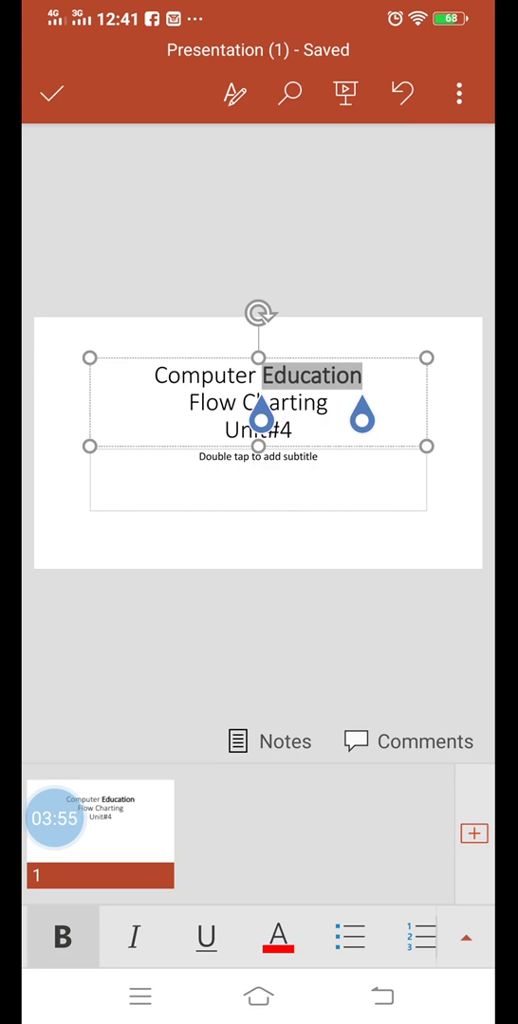
pyautogui.click(54, 95)
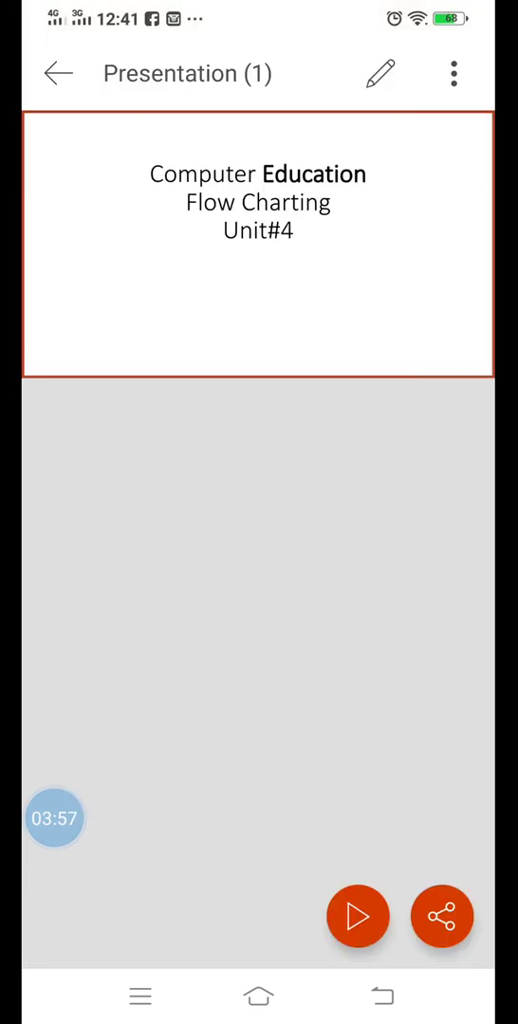
# View the saved two-slide Computer Education presentation, then leave for the phone home screen
pyautogui.click(57, 72)
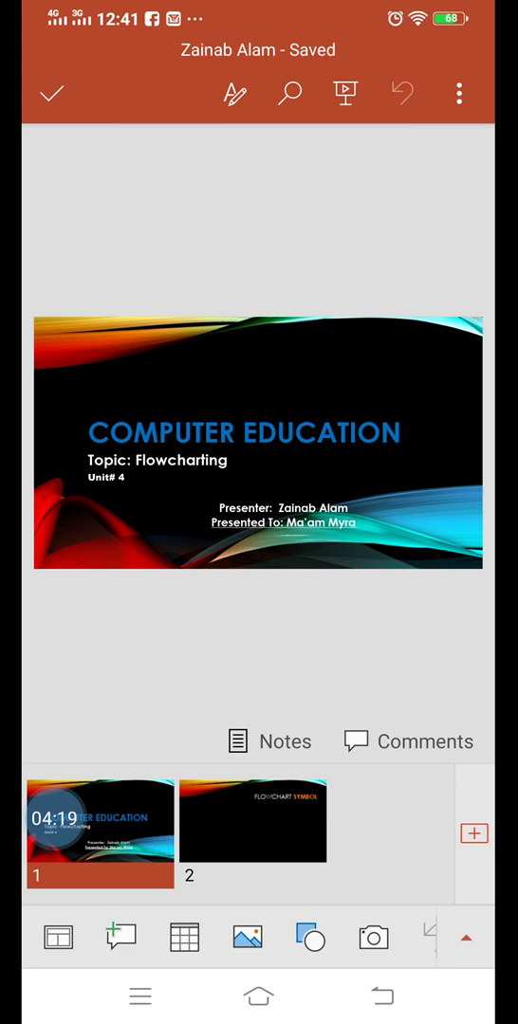
pyautogui.click(252, 821)
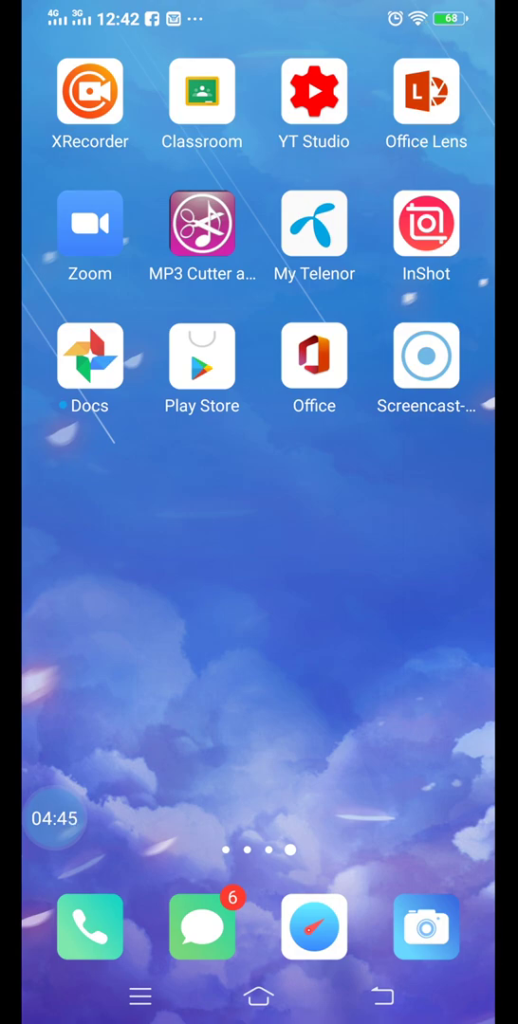
# Browse the 'flow chart symbols' image results and download the symbols table image as images.jpeg
pyautogui.hscroll(-3)
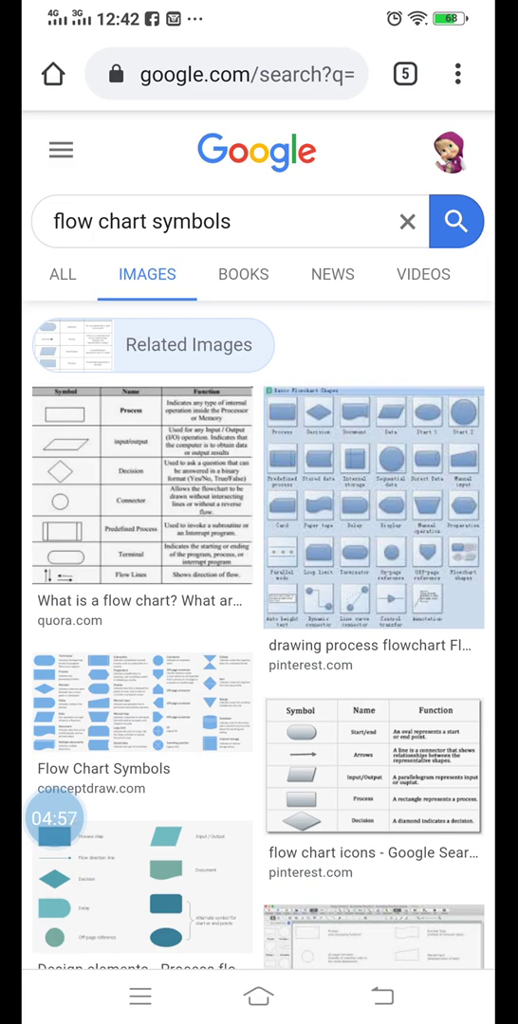
pyautogui.scroll(-3)
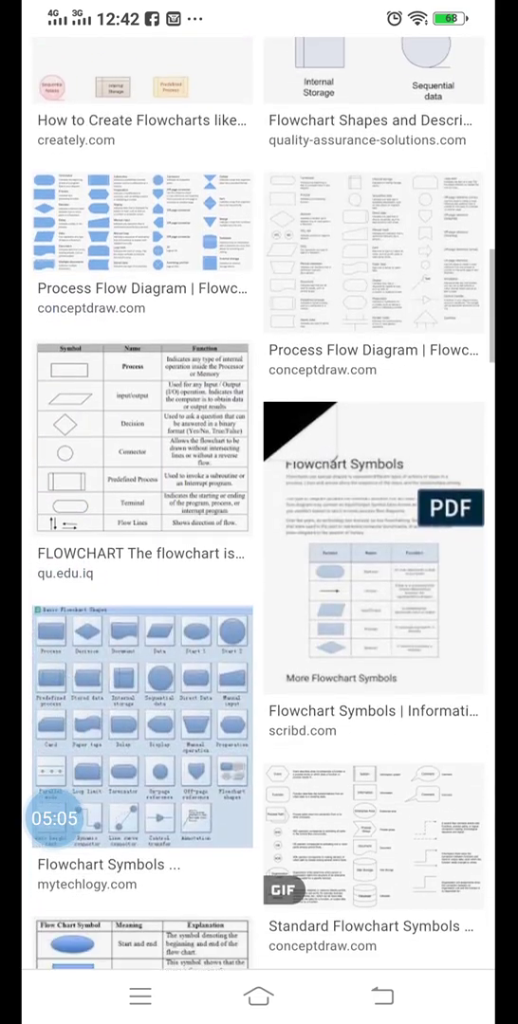
pyautogui.scroll(-3)
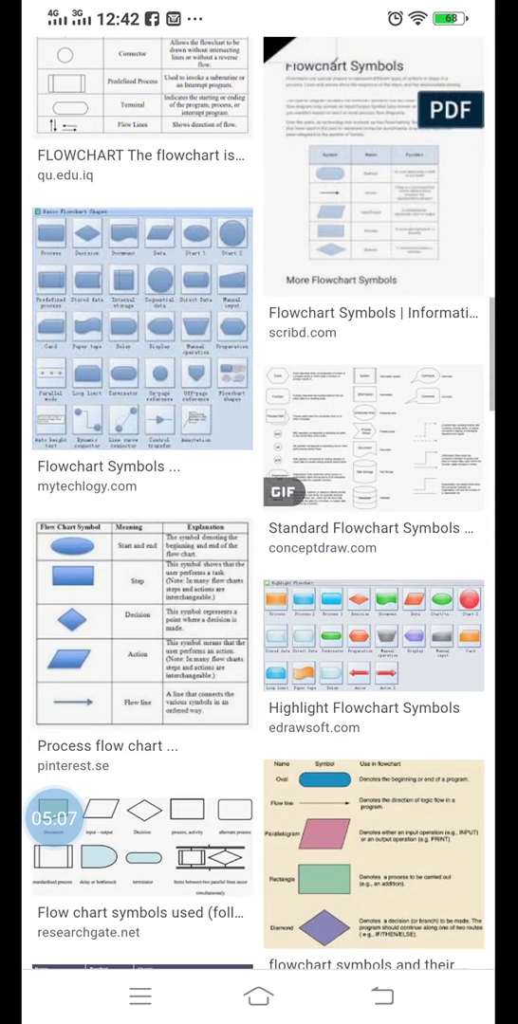
pyautogui.scroll(-3)
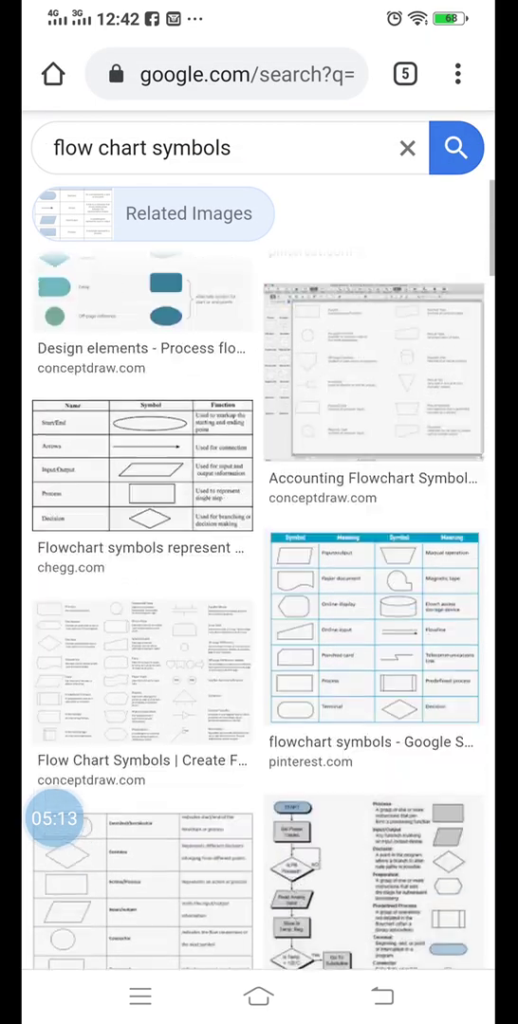
pyautogui.scroll(3)
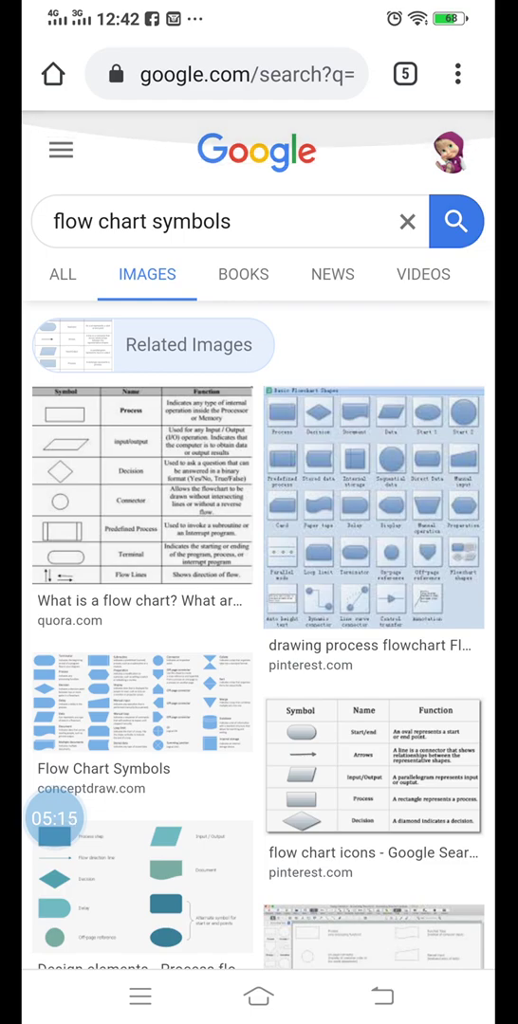
pyautogui.scroll(-3)
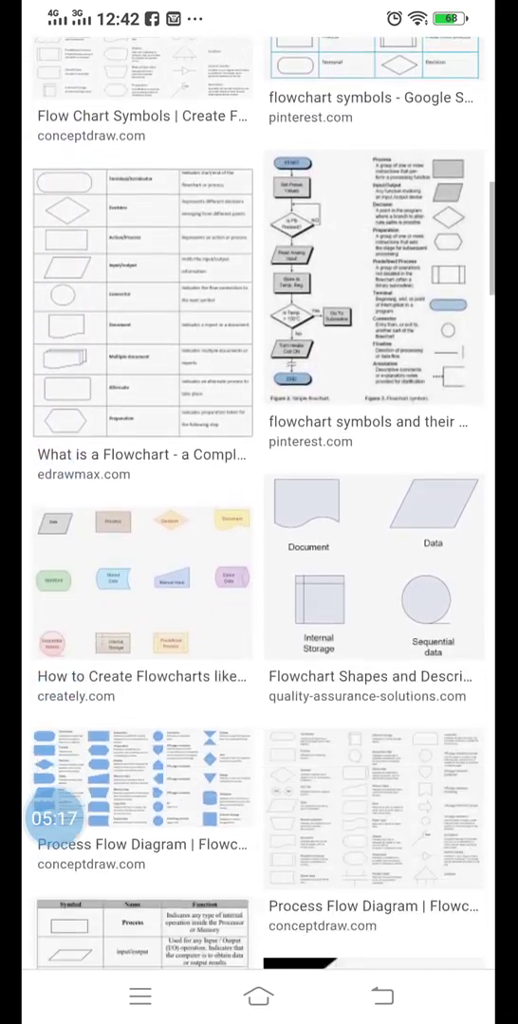
pyautogui.scroll(-3)
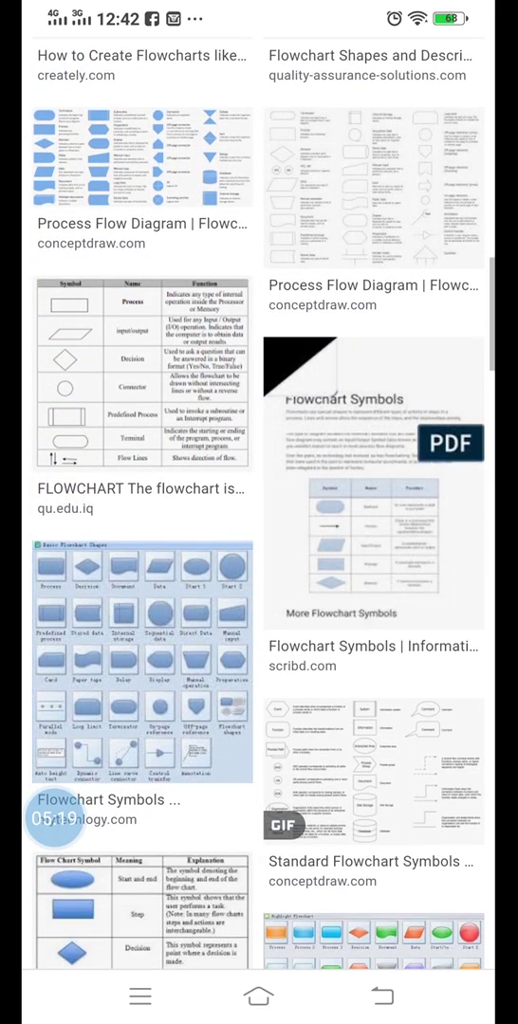
pyautogui.scroll(-3)
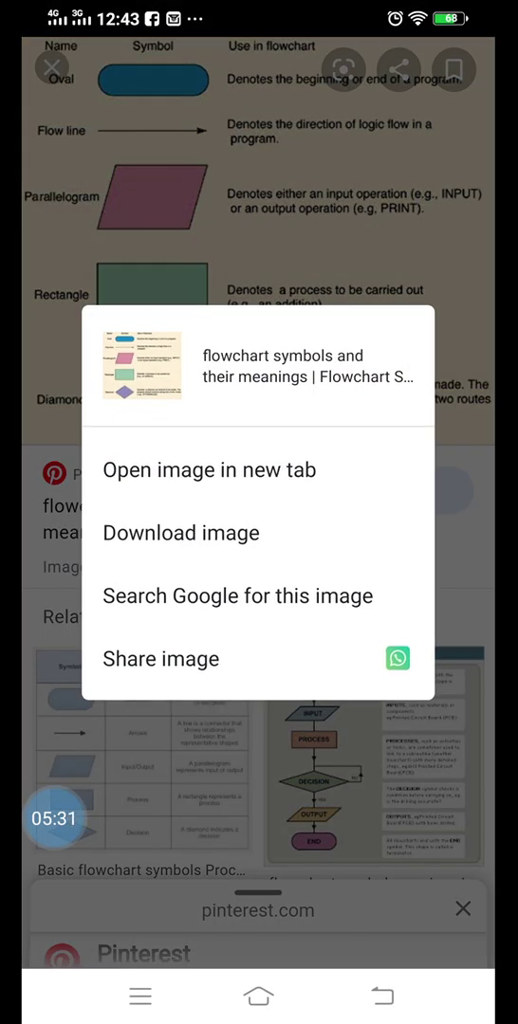
pyautogui.click(180, 531)
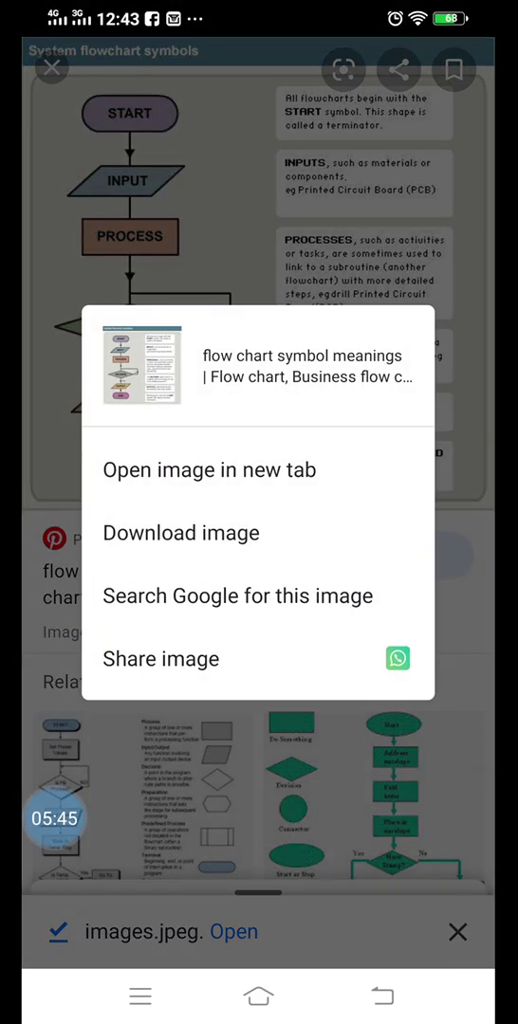
# Download the system flowchart symbols image under the new file name Flowchart
pyautogui.click(181, 531)
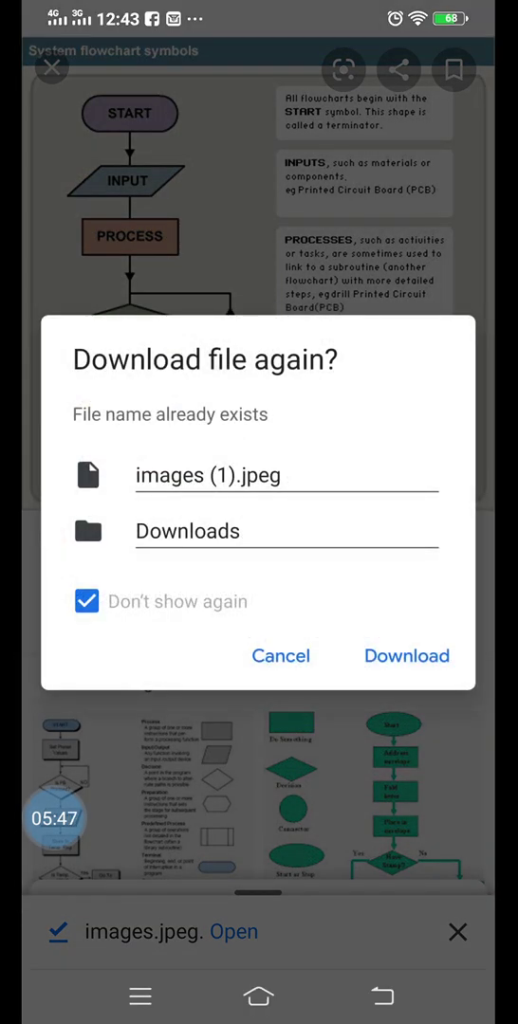
pyautogui.click(284, 474)
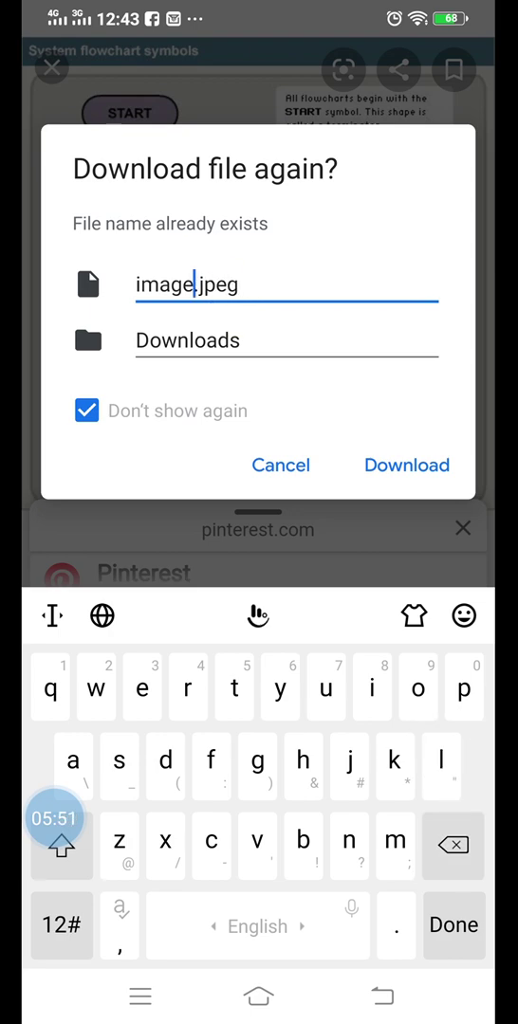
pyautogui.click(438, 846)
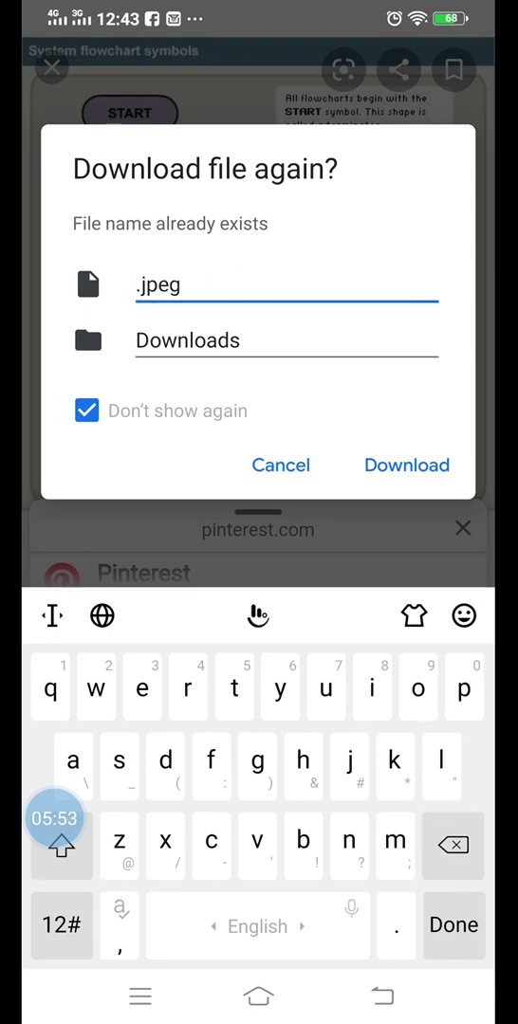
pyautogui.click(60, 846)
pyautogui.write('Flowc')
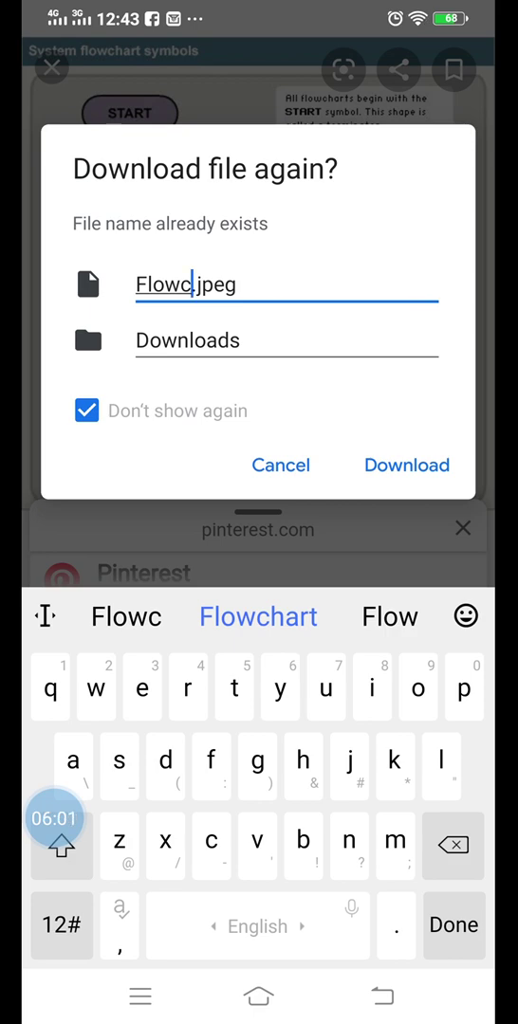
pyautogui.click(258, 617)
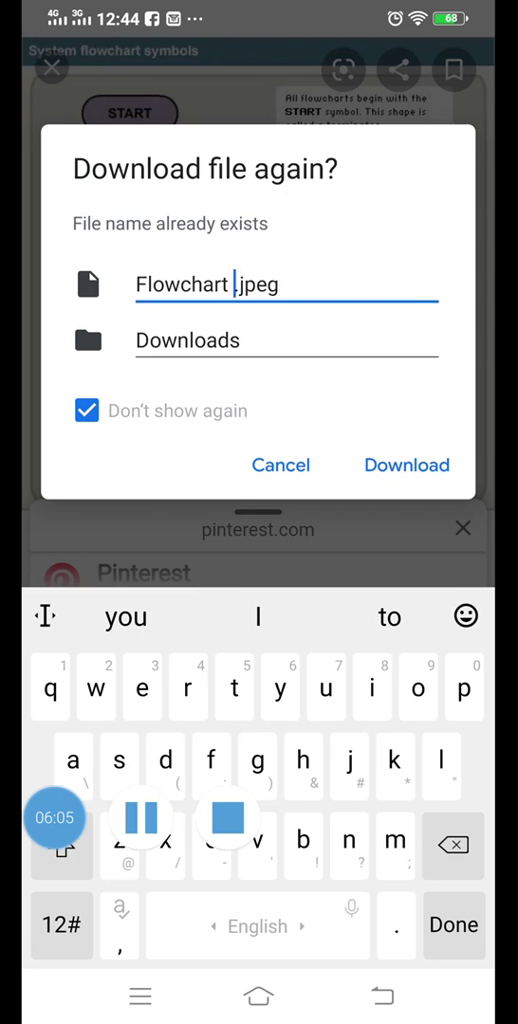
pyautogui.click(406, 467)
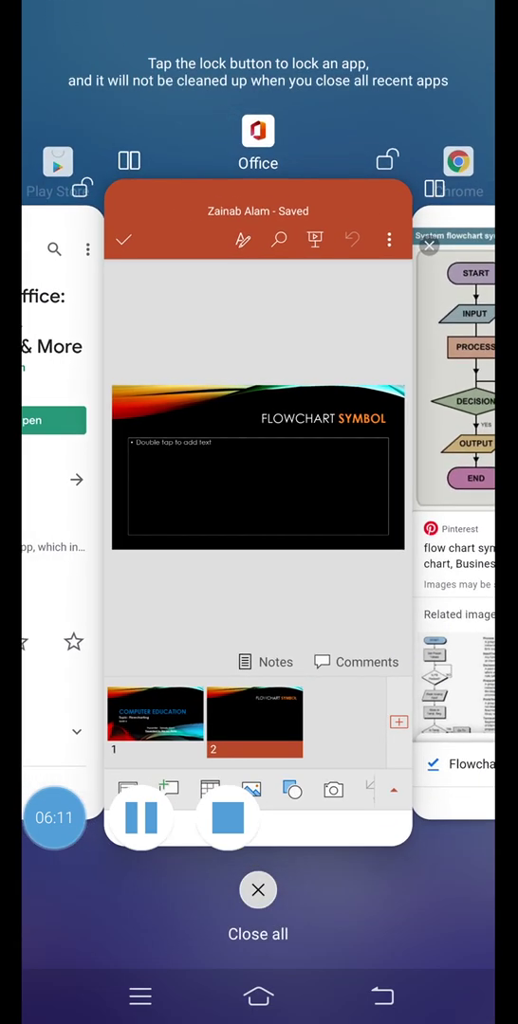
# Back in PowerPoint, insert images.jpeg from Recent onto slide 2 FLOWCHART SYMBOL
pyautogui.click(258, 465)
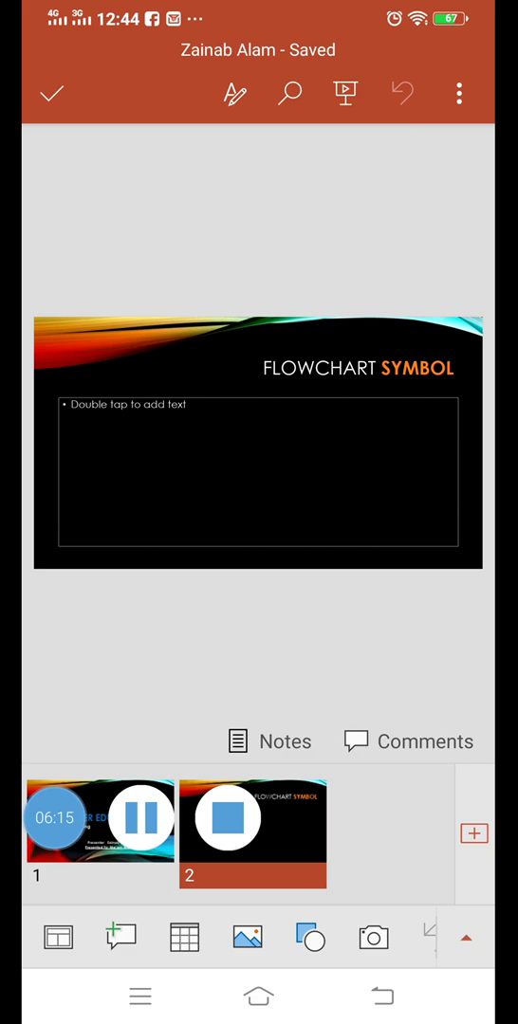
pyautogui.click(53, 93)
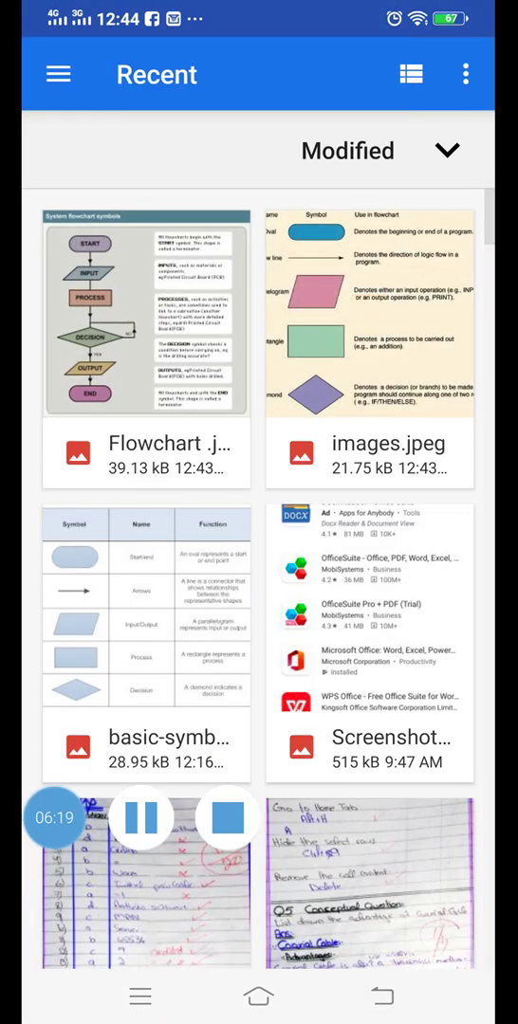
pyautogui.click(377, 323)
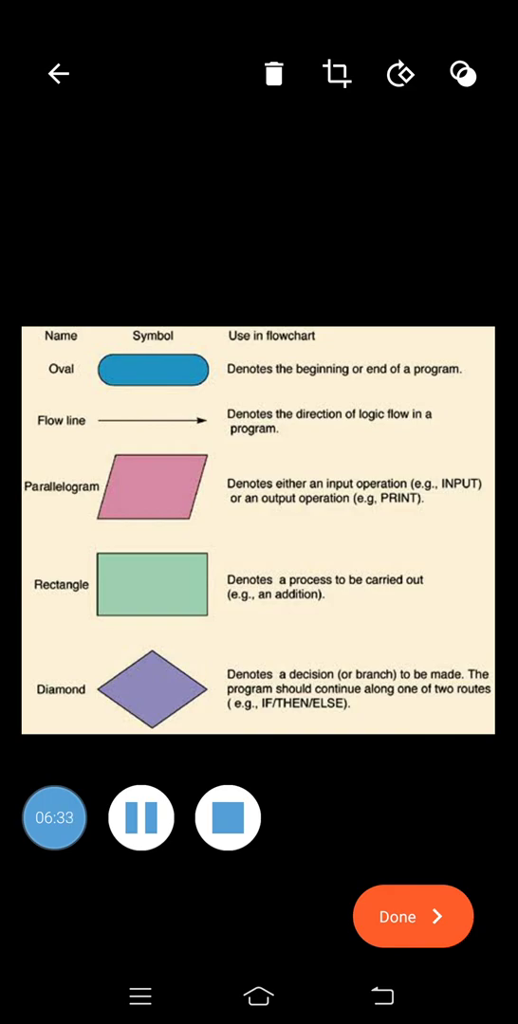
pyautogui.click(412, 916)
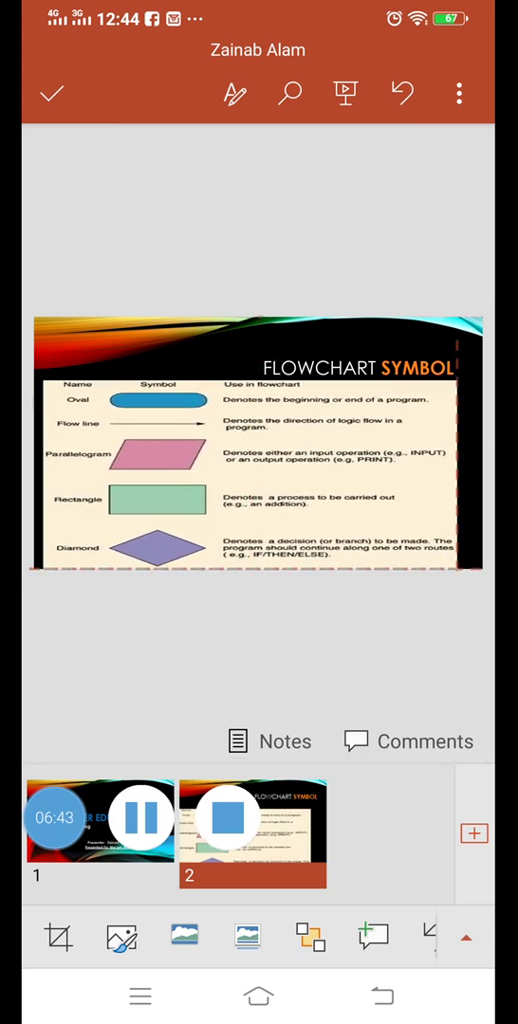
# Enlarge the symbols picture across slide 2 and add a blank third slide
pyautogui.click(256, 441)
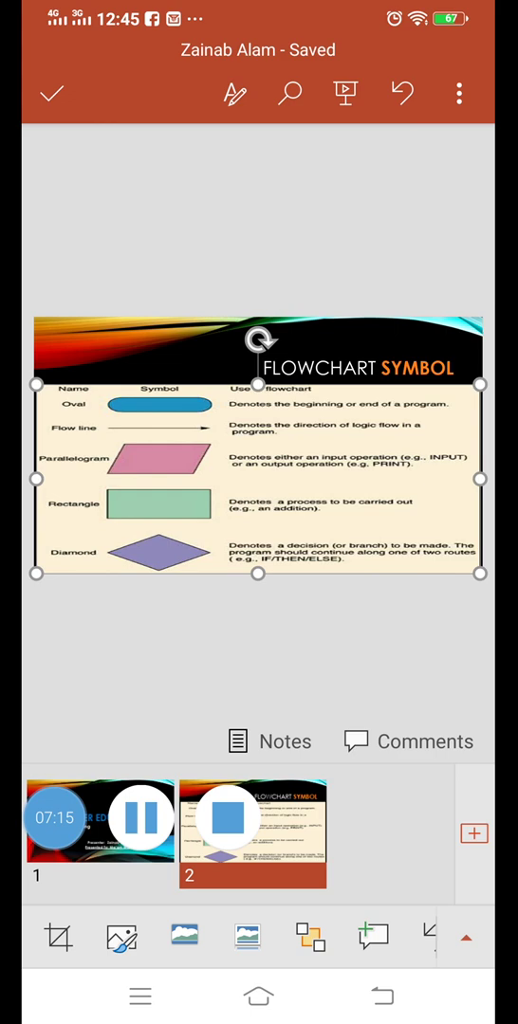
pyautogui.click(474, 834)
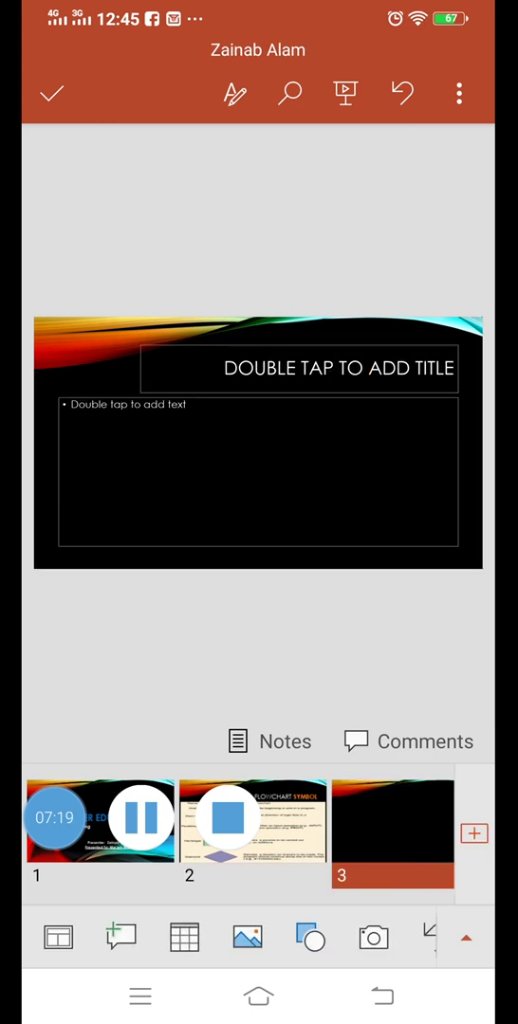
# Title slide 3 'FLOWCHART EXAMPLE' in capitals
pyautogui.doubleClick(300, 368)
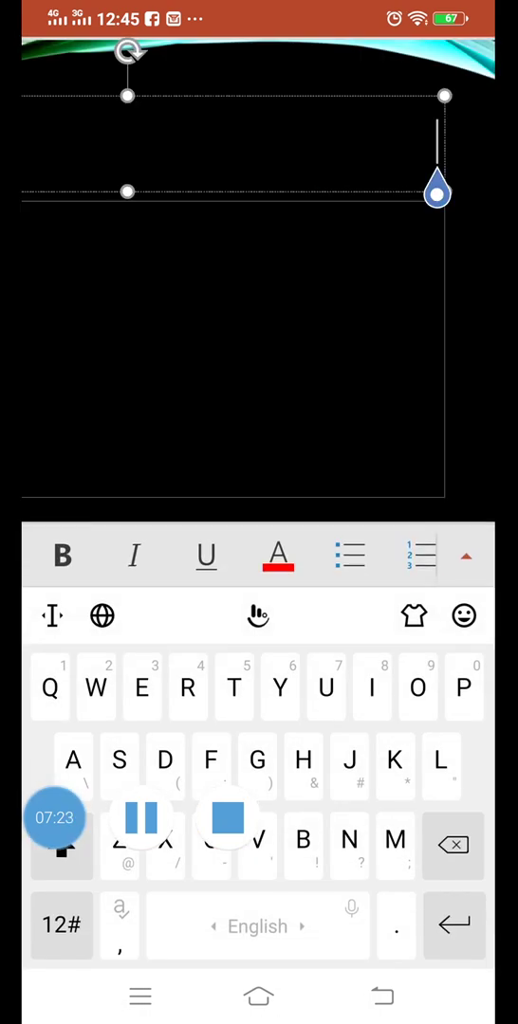
pyautogui.write('FLO')
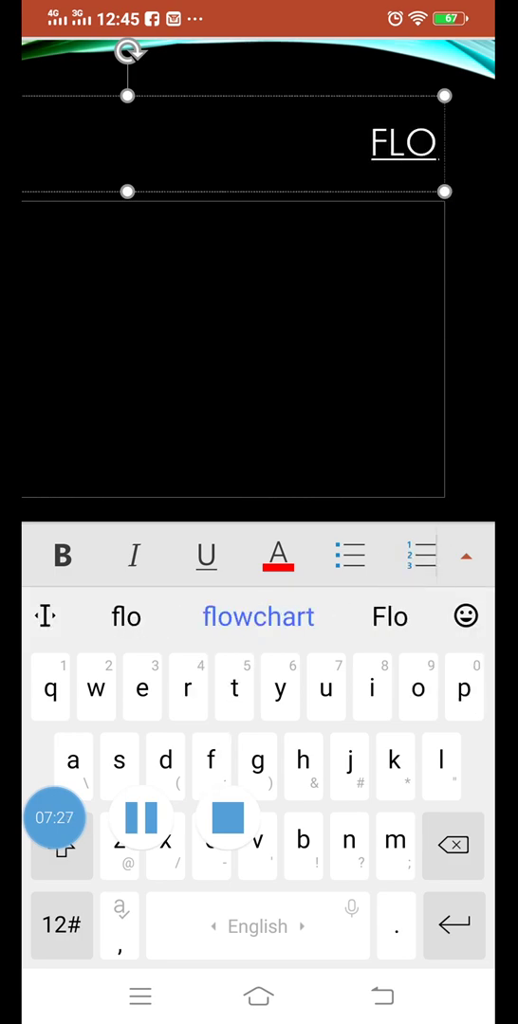
pyautogui.click(258, 618)
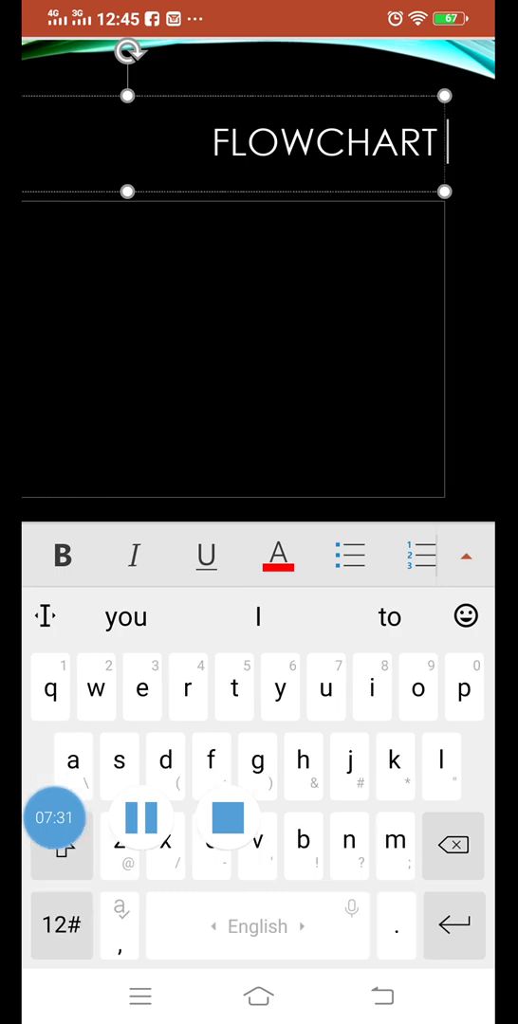
pyautogui.click(60, 846)
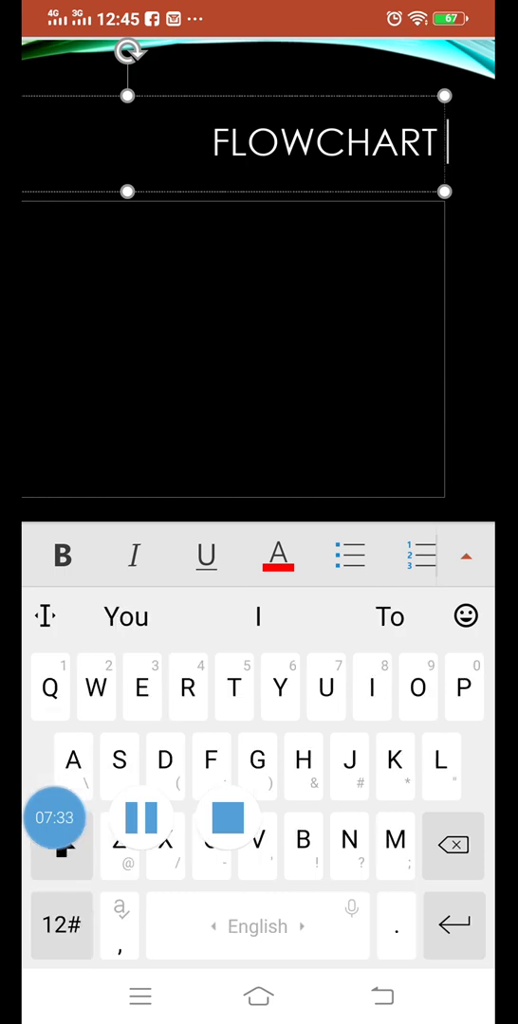
pyautogui.write('E')
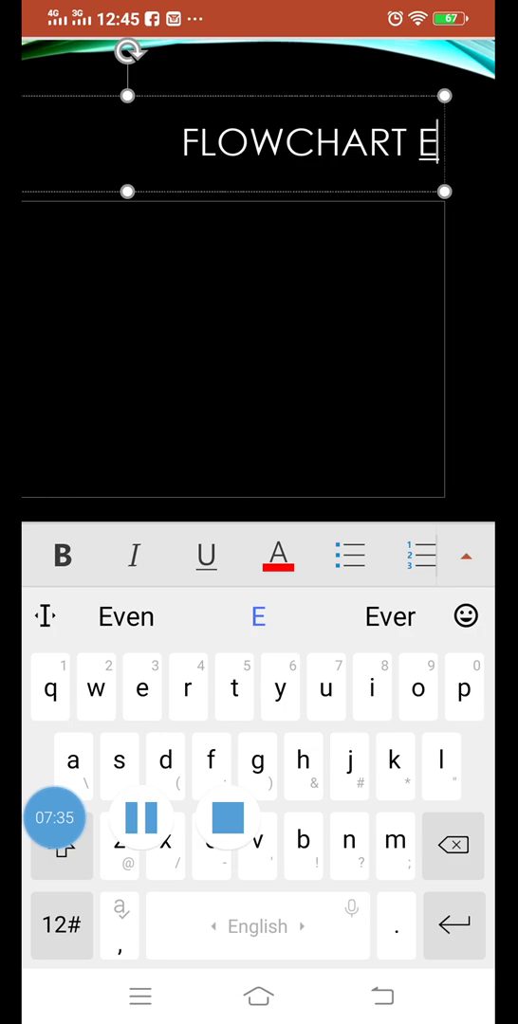
pyautogui.write('XA')
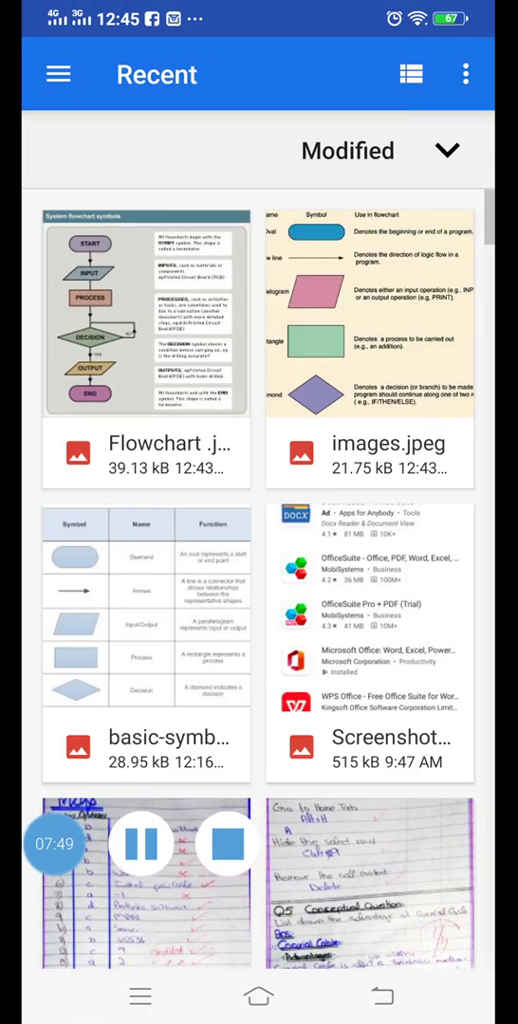
# Insert the Flowchart image from Recent onto slide 3 and stretch it across the slide's width
pyautogui.click(145, 323)
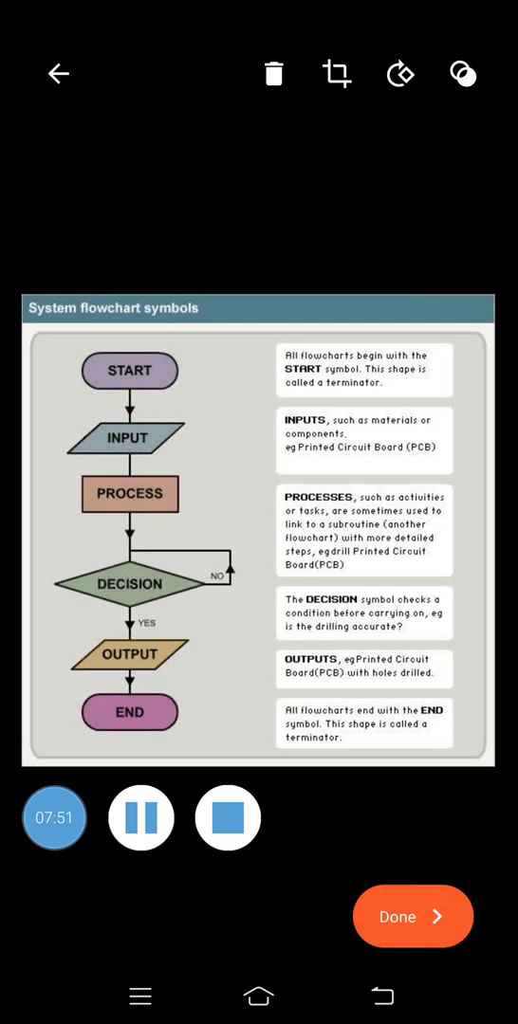
pyautogui.click(412, 918)
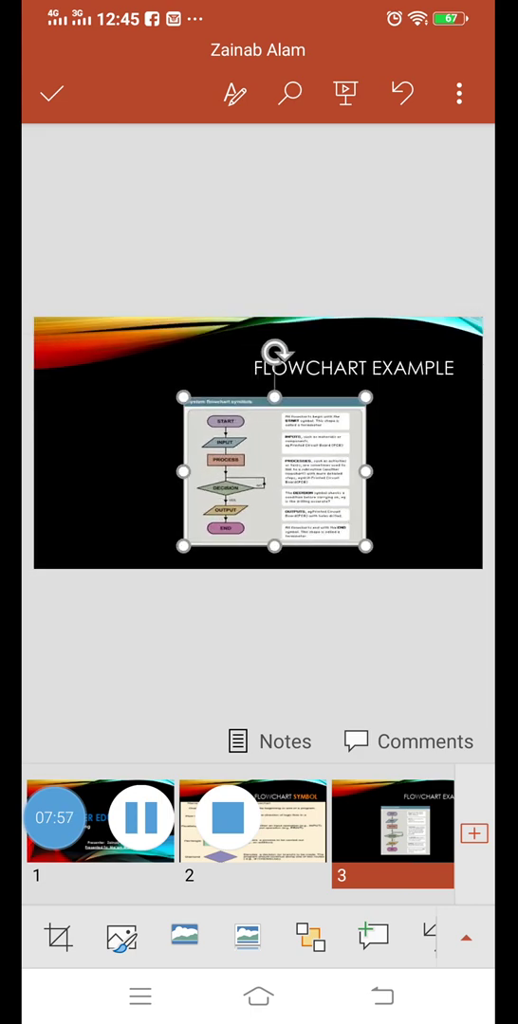
pyautogui.click(101, 834)
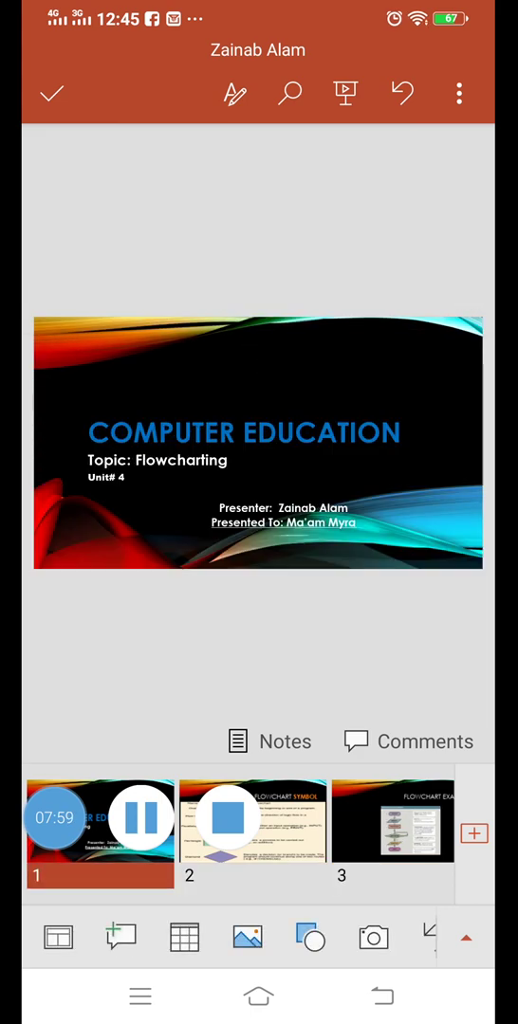
pyautogui.click(392, 820)
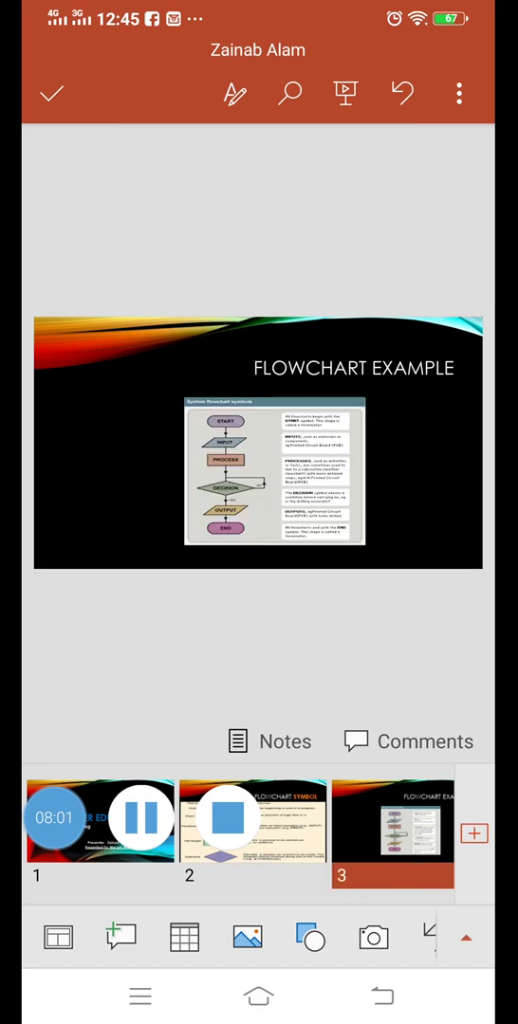
pyautogui.click(275, 470)
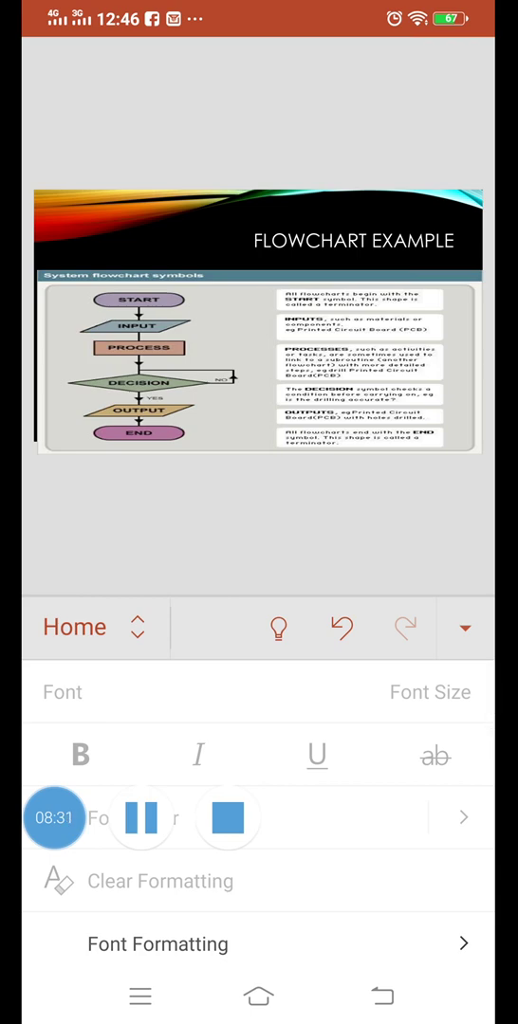
# Dismiss the formatting panel and start the slideshow from the Computer Education title slide
pyautogui.click(133, 628)
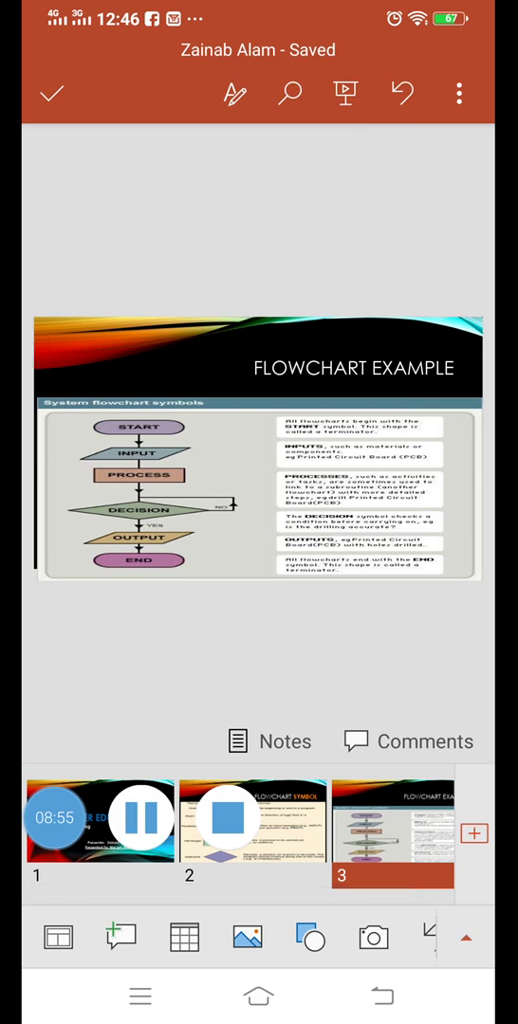
pyautogui.click(345, 93)
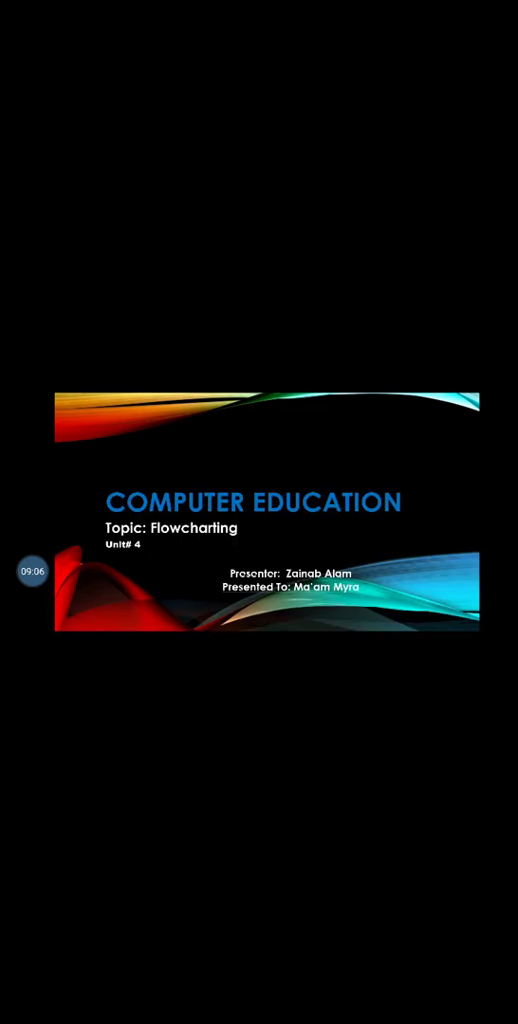